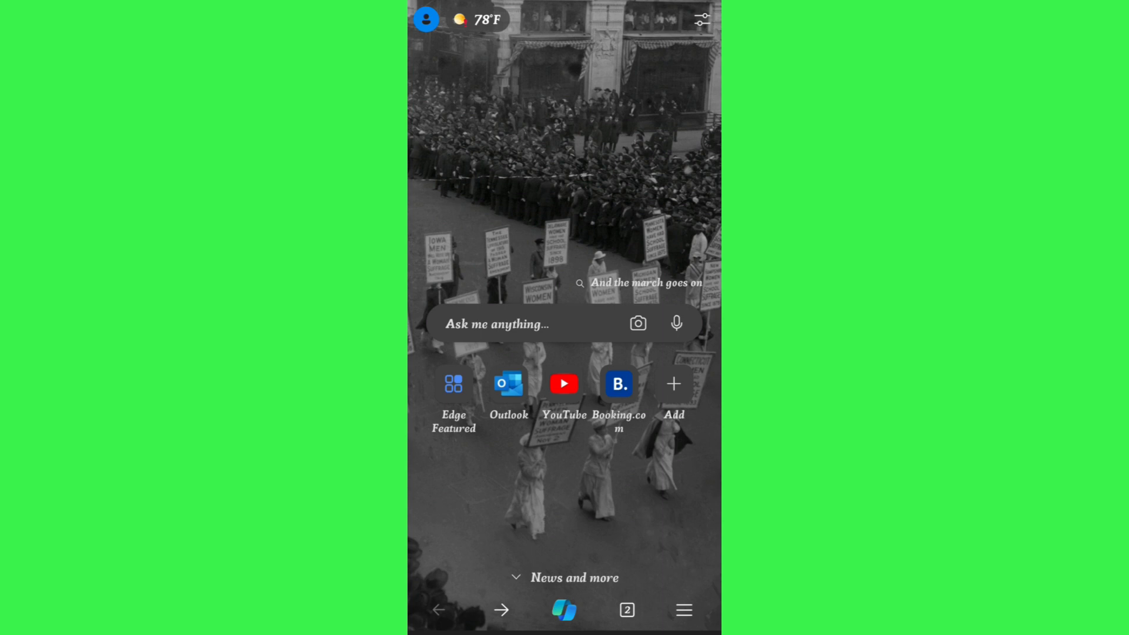
Search Edge for the suggested query 'blender apk for android'.
click(519, 322)
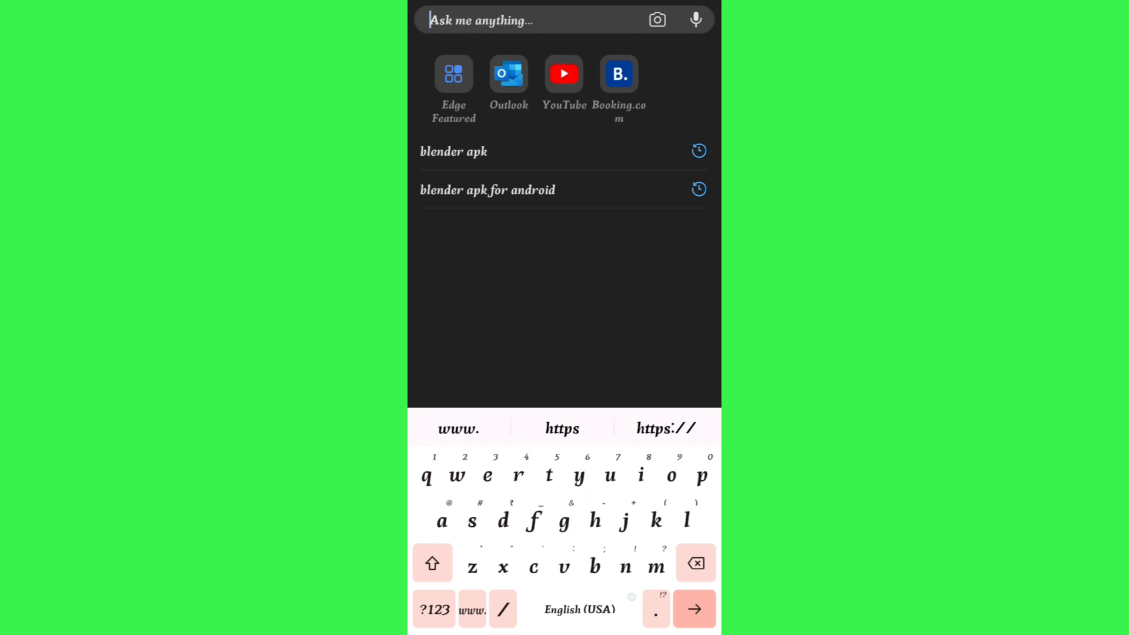
click(487, 190)
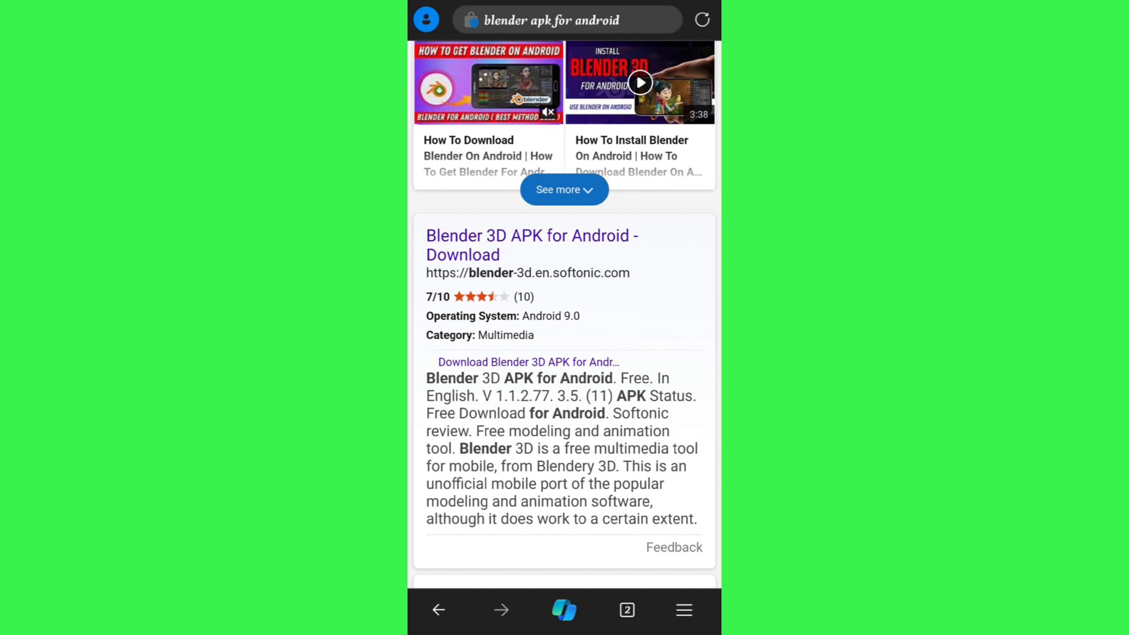
On Softonic's Blender 3D page, dismiss the used-cars ad and start the free APK download.
click(531, 244)
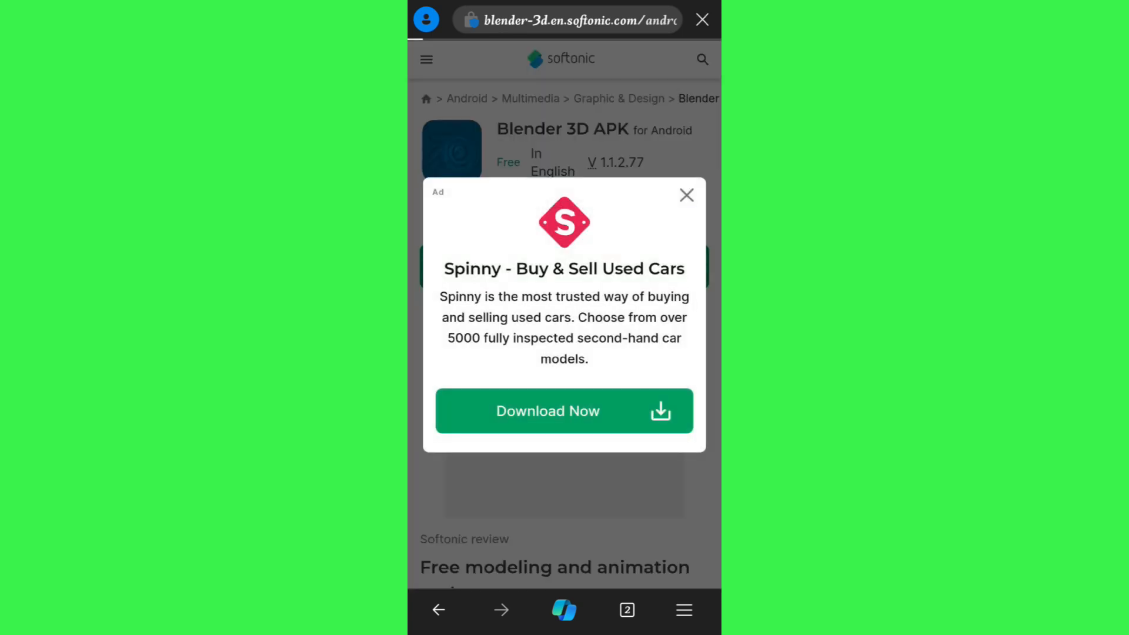
click(684, 195)
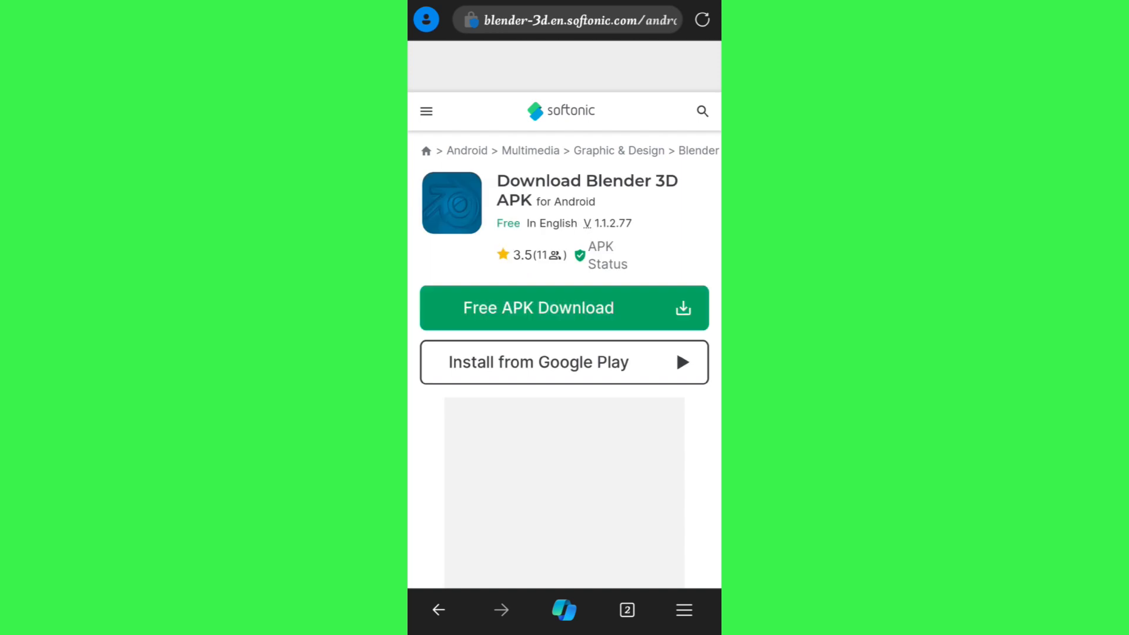
click(701, 19)
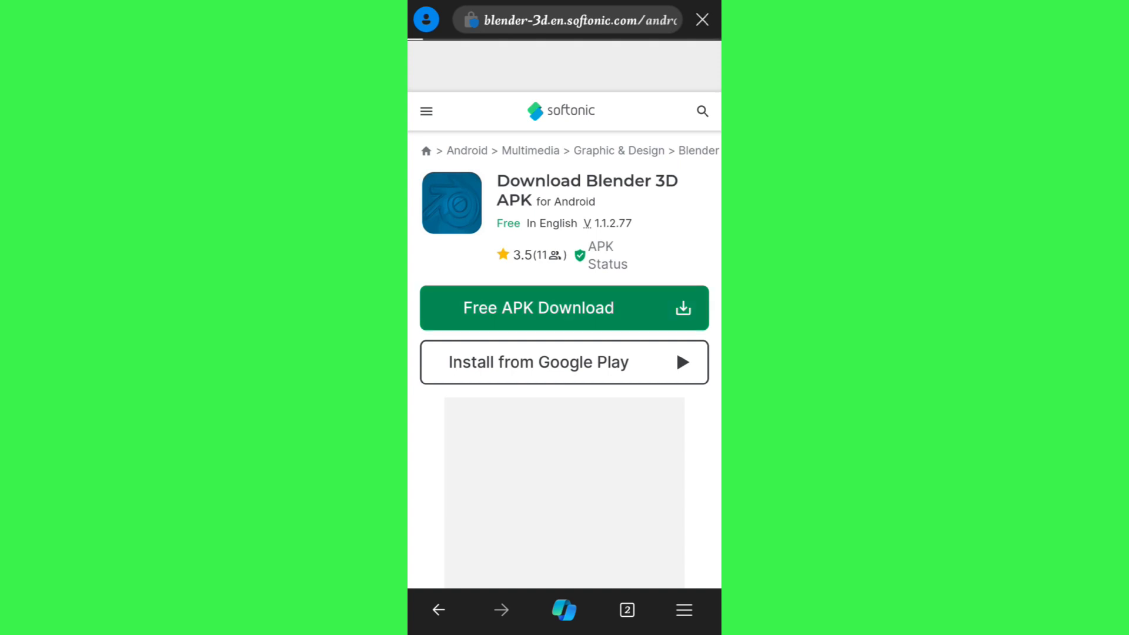
click(564, 308)
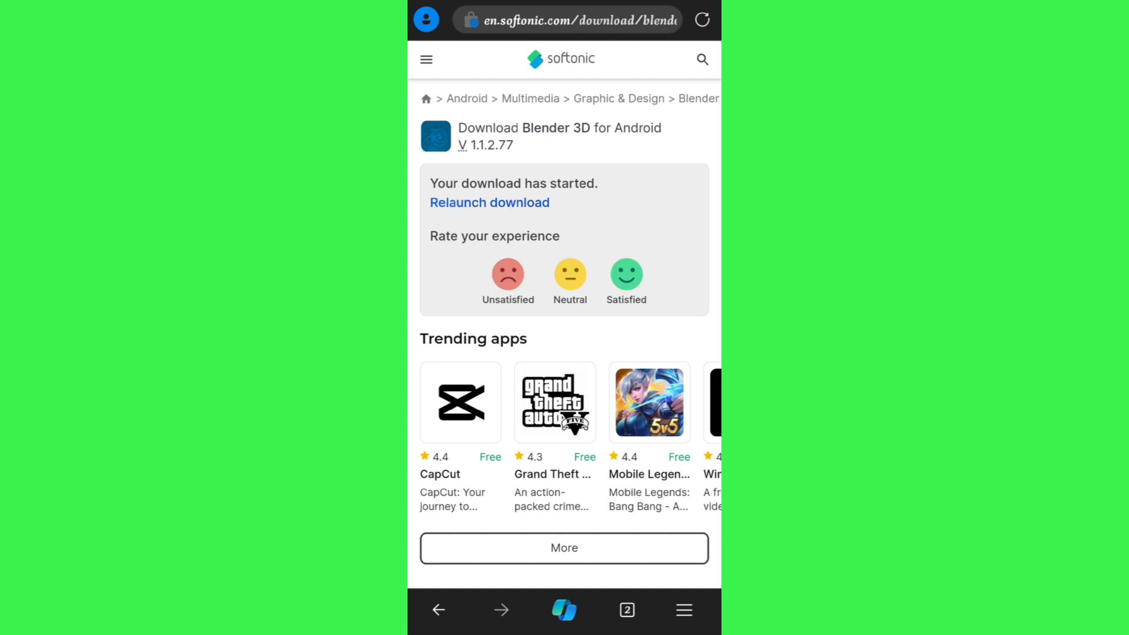
Confirm downloading Blender_3D_v1.1.2.77.apk, then switch to the Google Play Store.
click(489, 202)
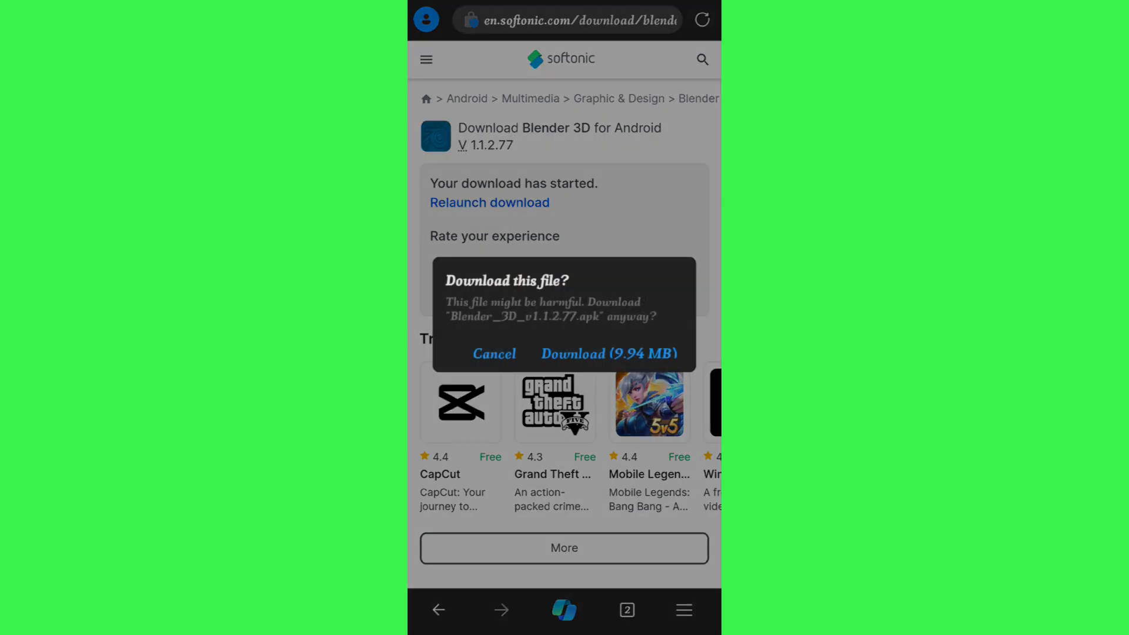
click(606, 353)
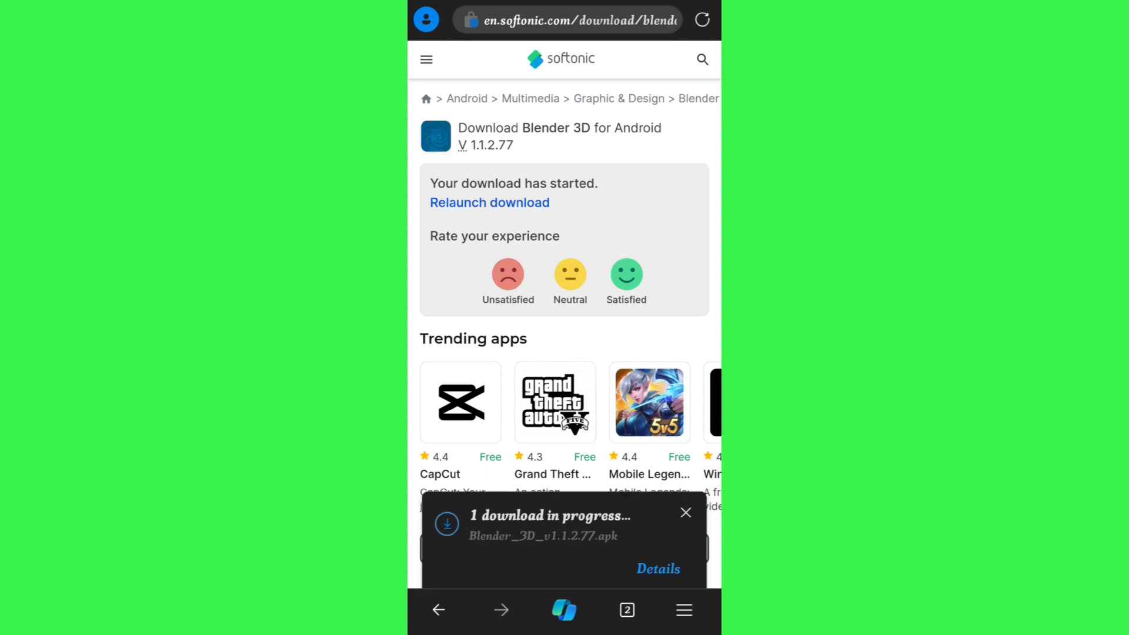
click(684, 512)
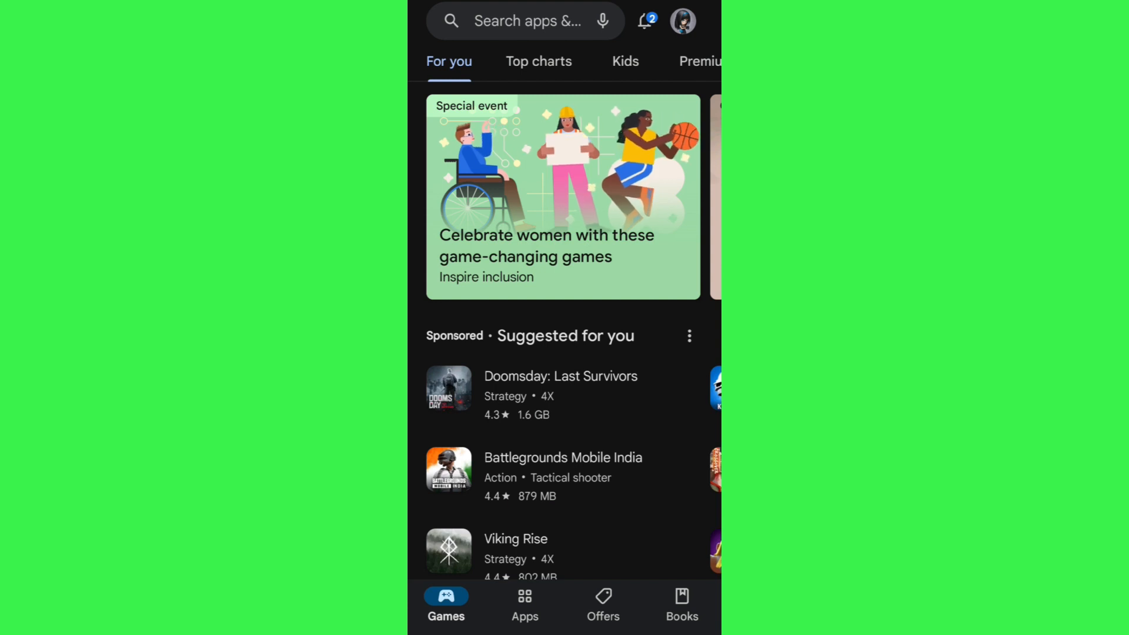
Rerun the Play Store search 'nomad sculpt' and browse the installed Nomad Sculpt listing.
click(525, 20)
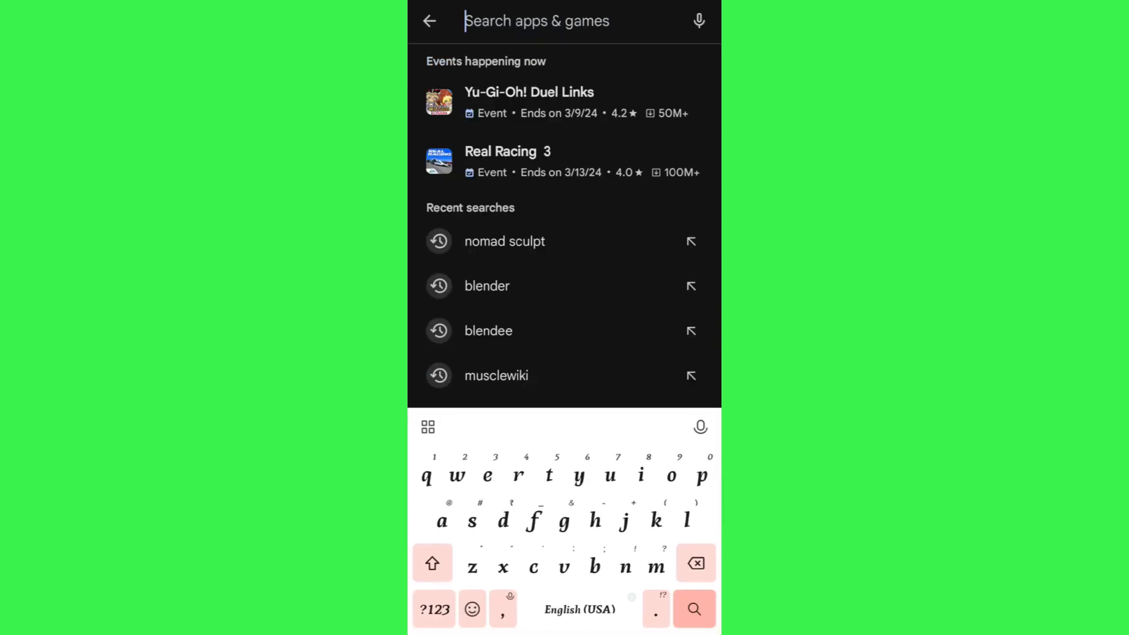
click(504, 241)
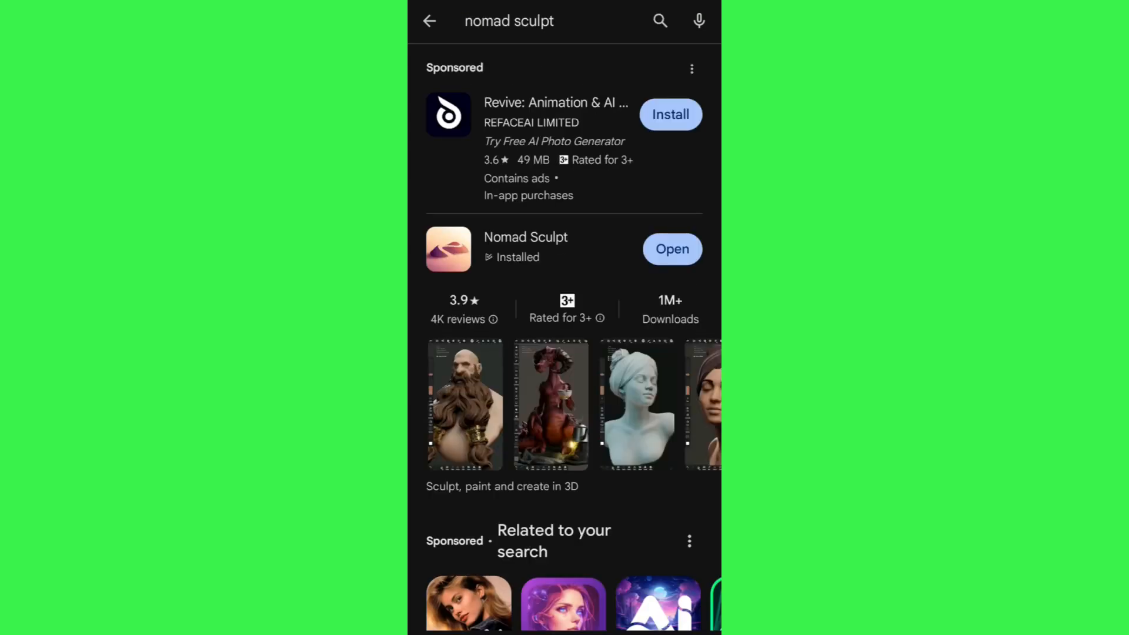
click(525, 248)
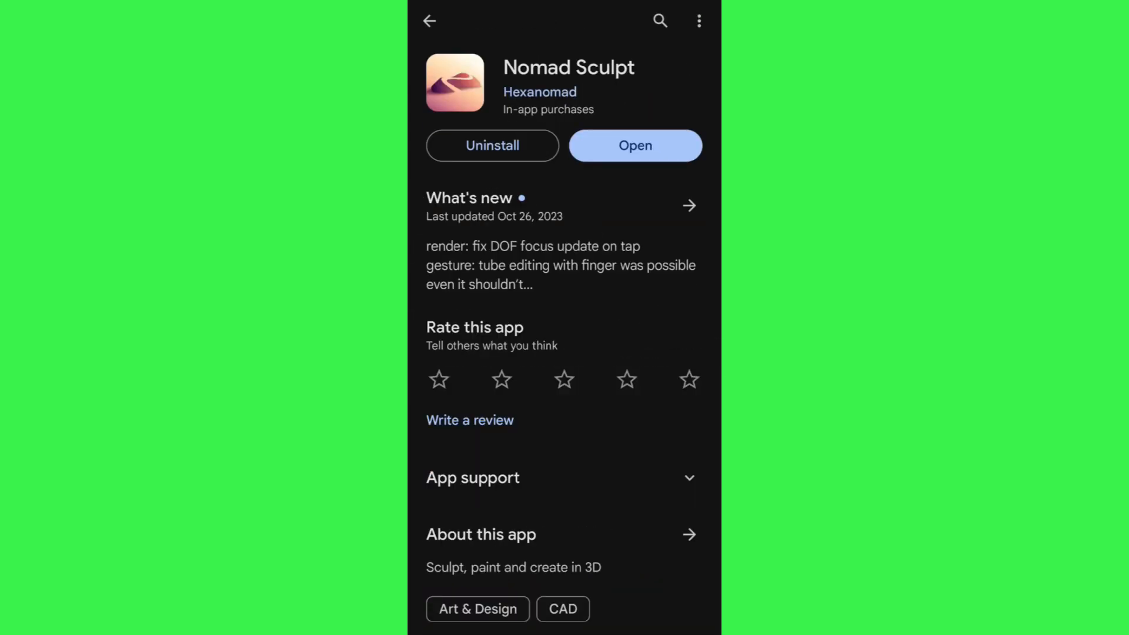
scroll(down, 3)
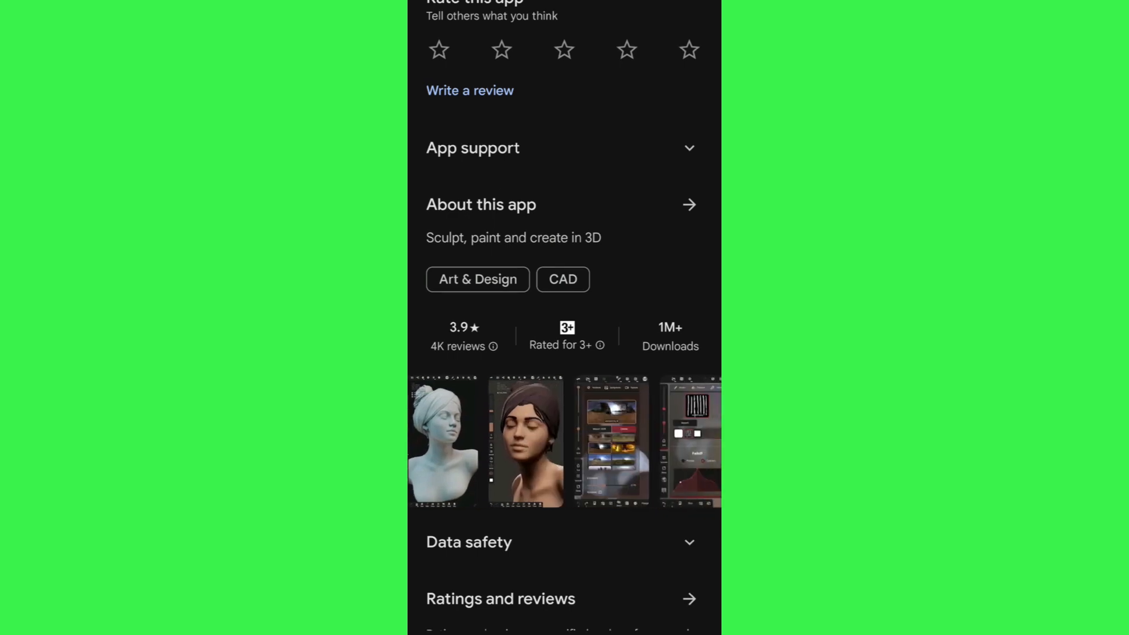
scroll(up, 3)
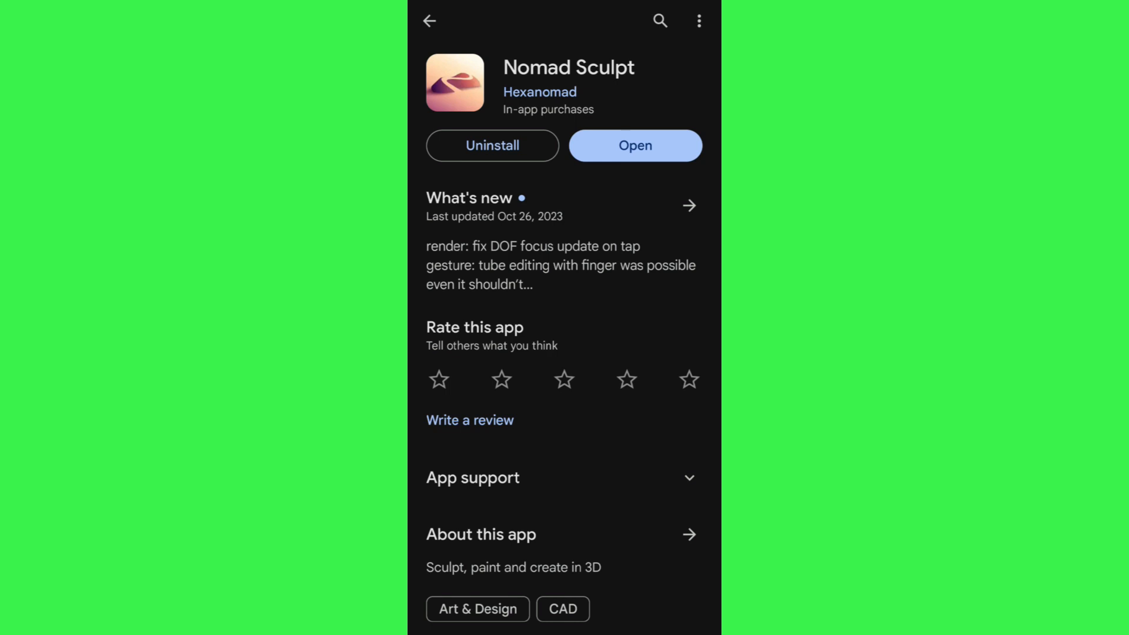
Launch Nomad Sculpt from its Play Store page to reach the default sphere scene.
click(635, 145)
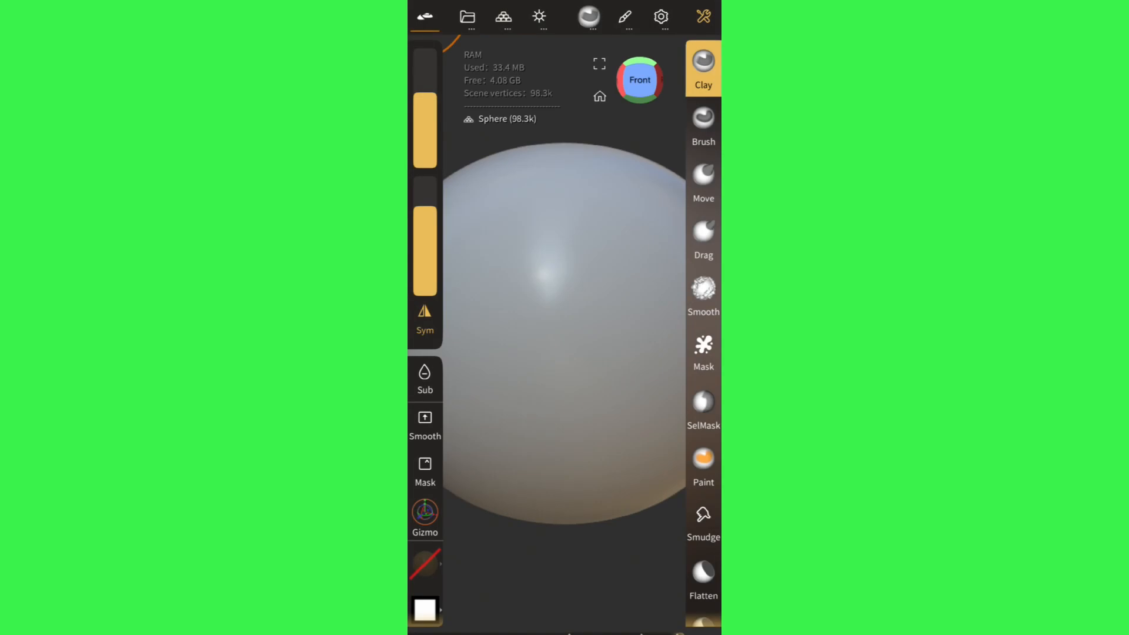